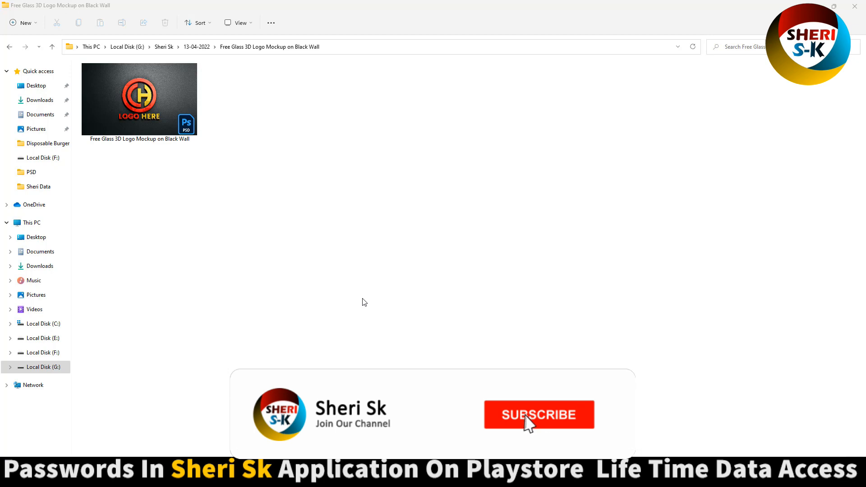
- Open the black wall mockup PSD and check the Background group by toggling the wall layer's visibility
click(538, 415)
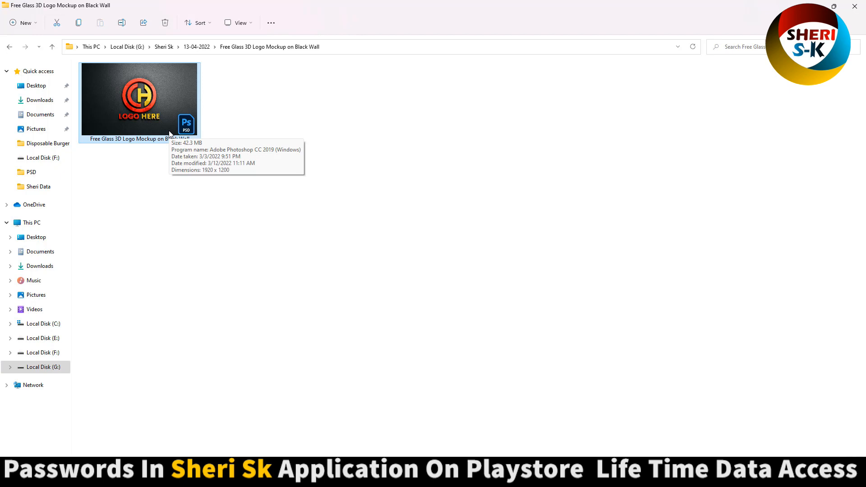
double_click(139, 99)
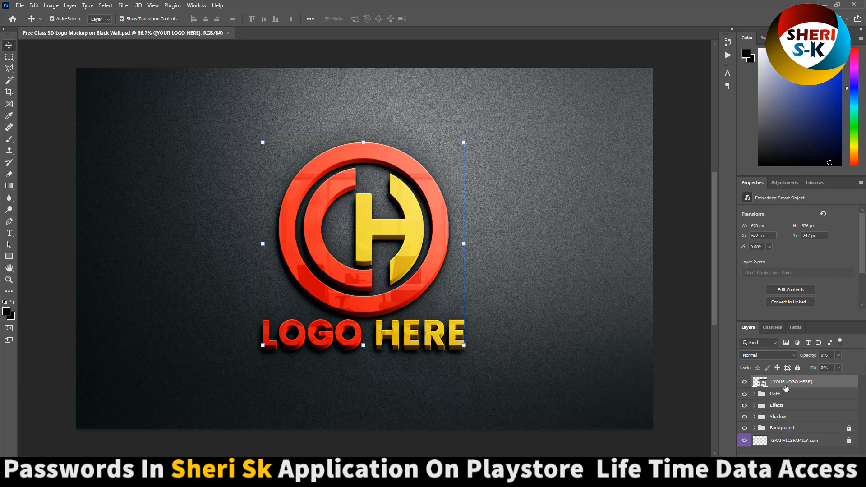
click(777, 406)
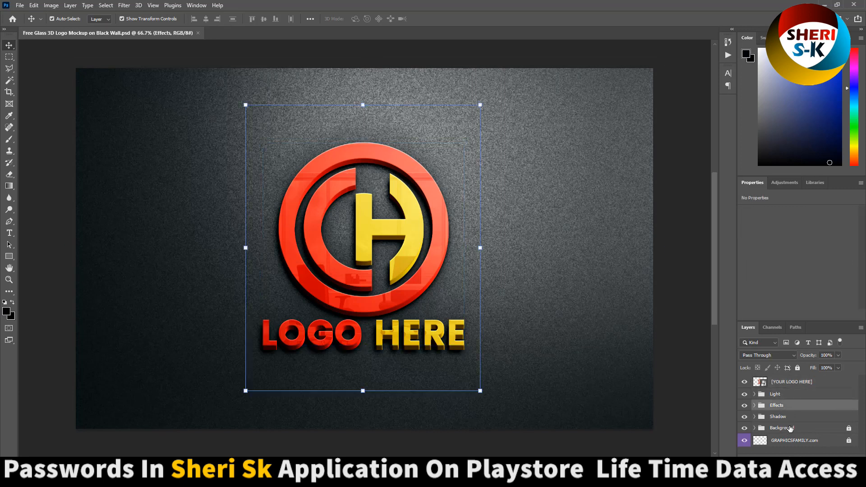
click(790, 428)
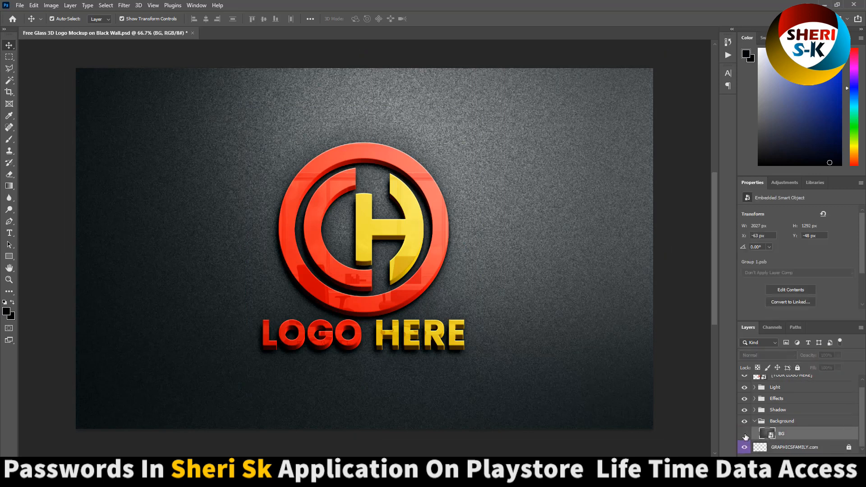
click(744, 434)
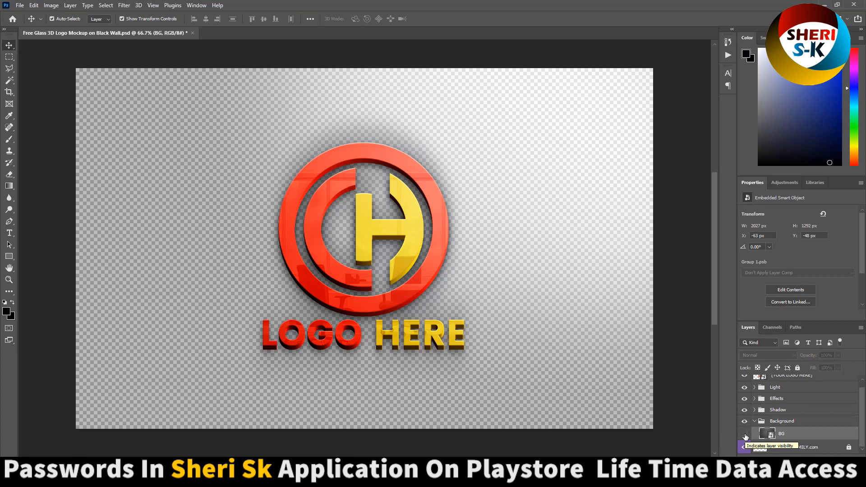
click(744, 434)
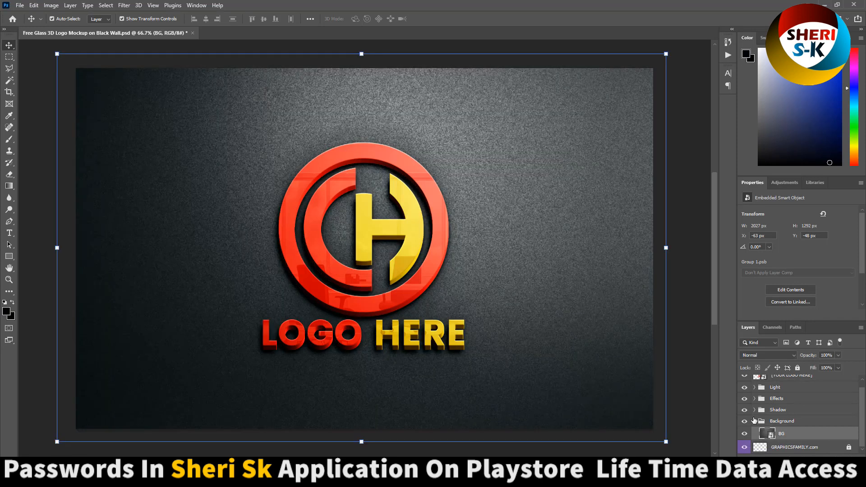
- Expand the Shadow and Light groups to inspect their layers, then open the YOUR LOGO HERE smart object
click(778, 409)
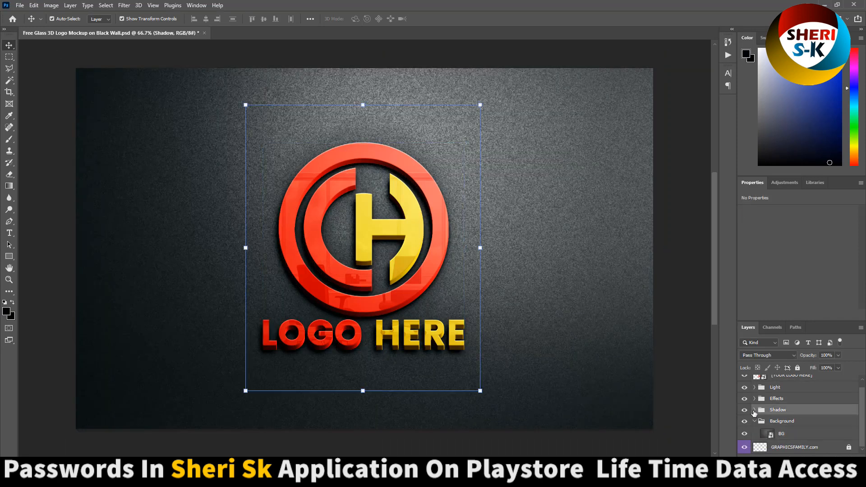
click(754, 409)
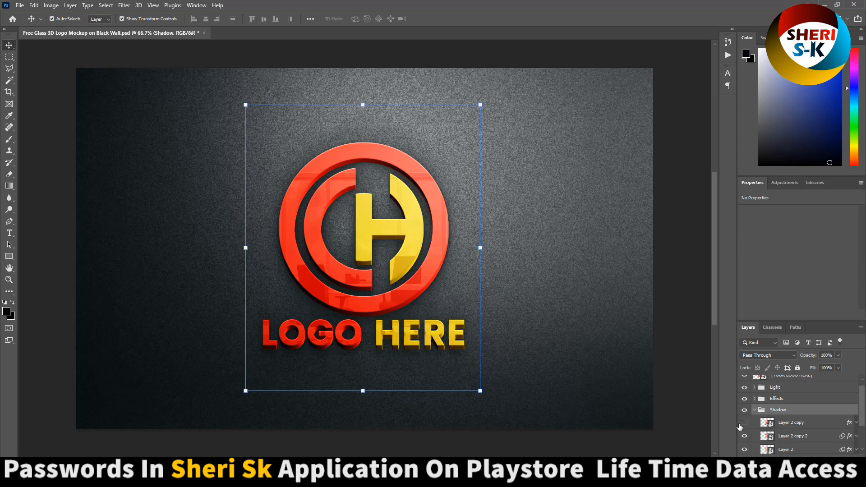
scroll(down, 3)
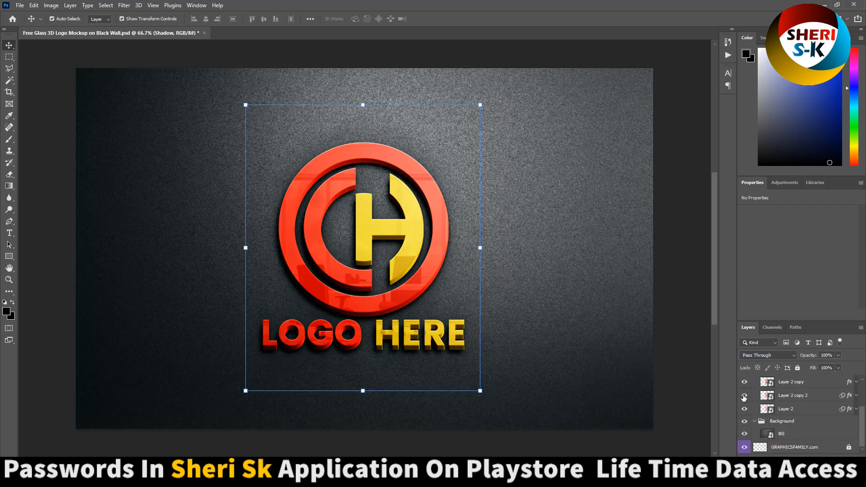
click(744, 396)
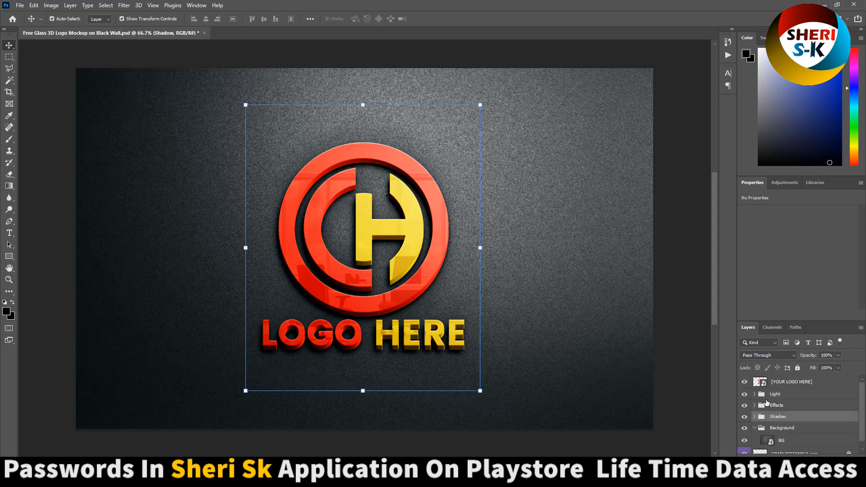
click(775, 394)
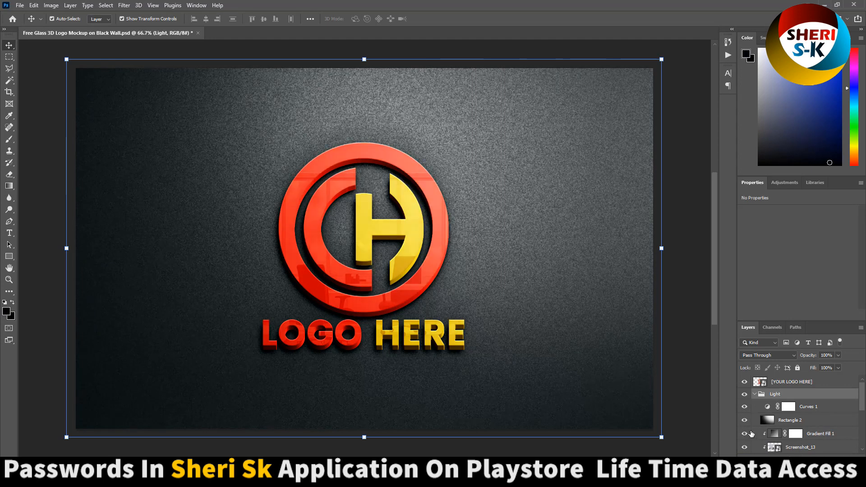
click(754, 394)
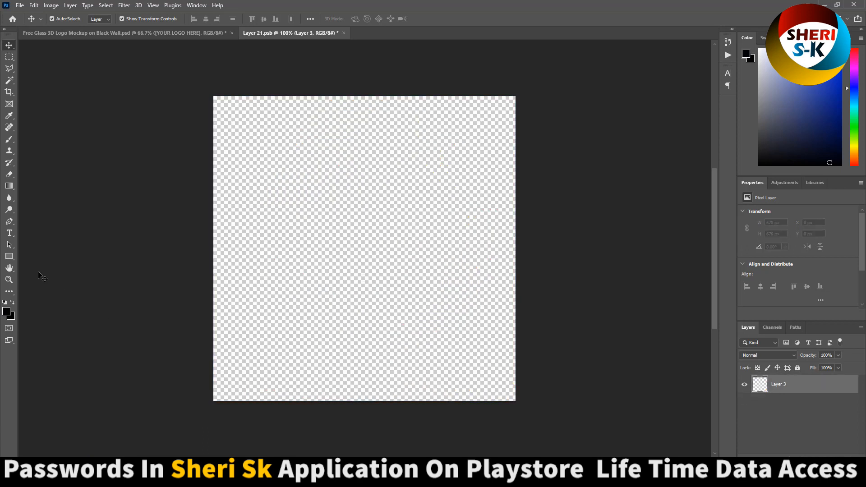
- Add the word SHERI as 72 pt bold text coloured #ffffff, centred on the black circle
click(10, 233)
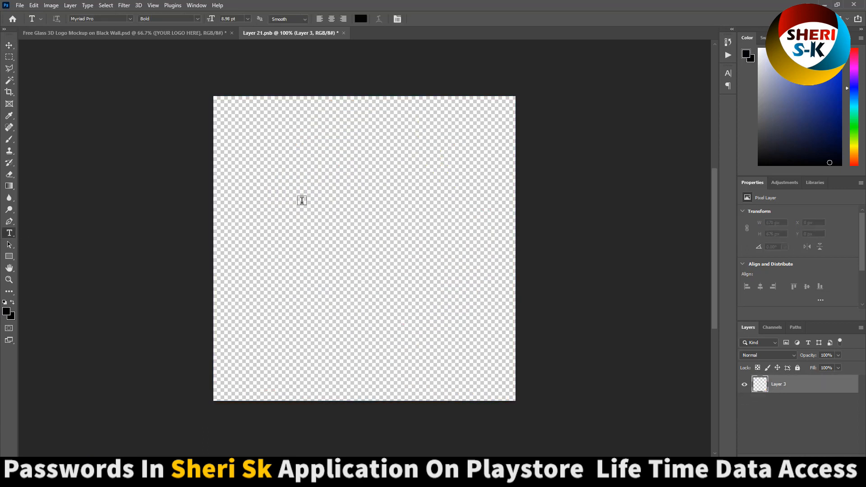
click(9, 256)
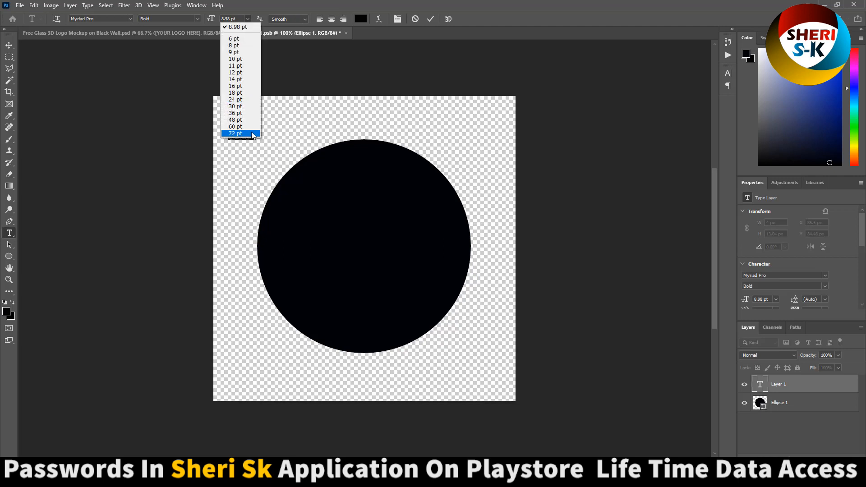
click(236, 134)
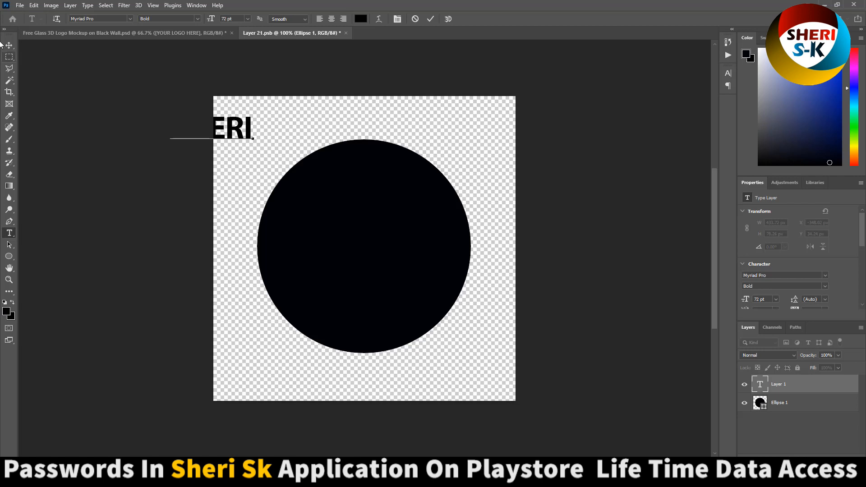
click(10, 44)
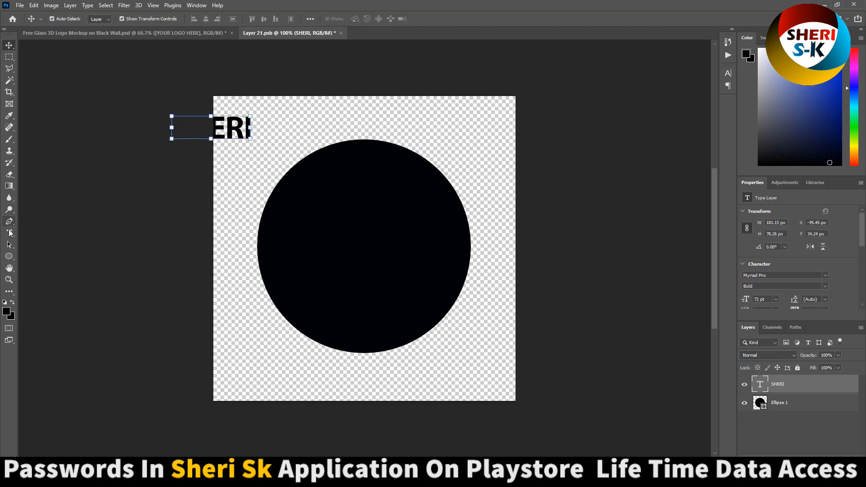
click(360, 18)
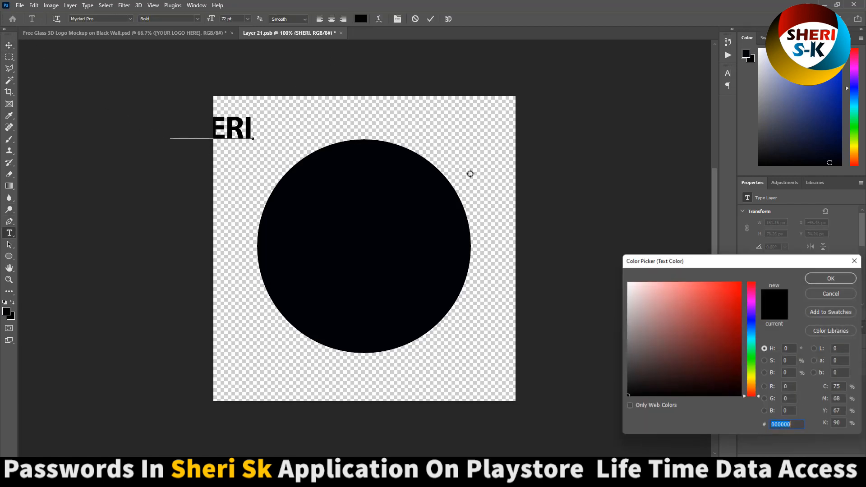
click(830, 278)
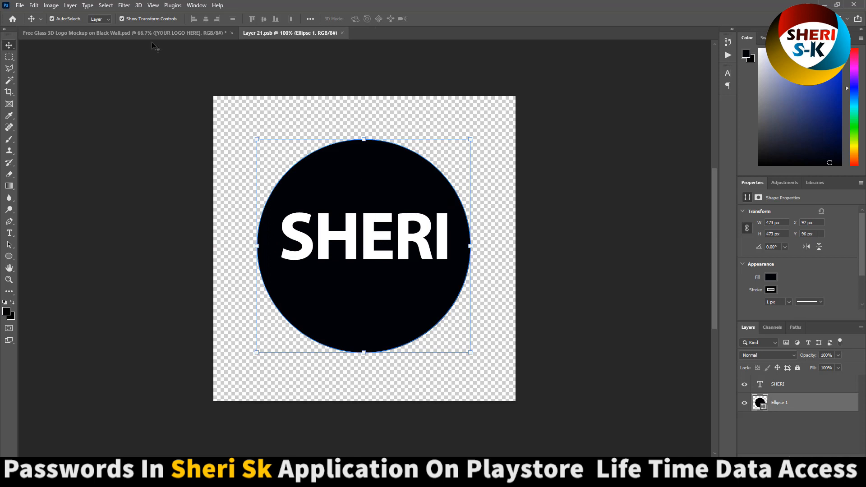
- Preview SHERI on the wall mockup, then return to Layer 21.psb and delete the Ellipse 1 layer
click(82, 32)
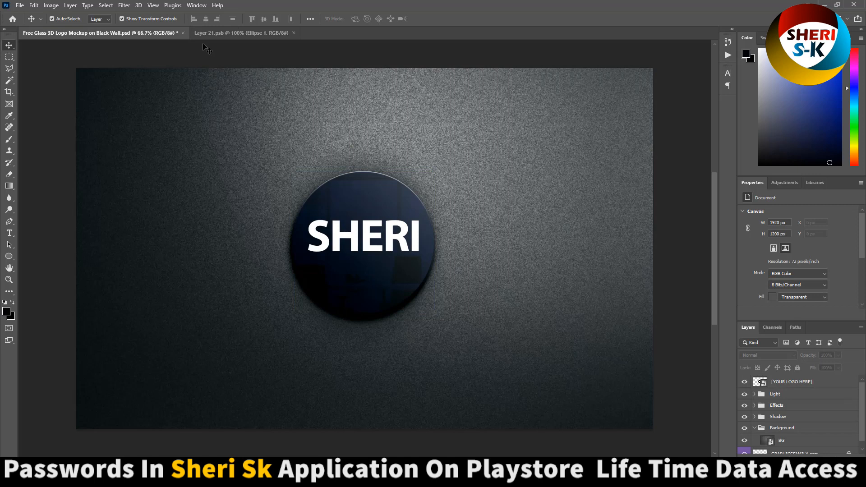
click(242, 32)
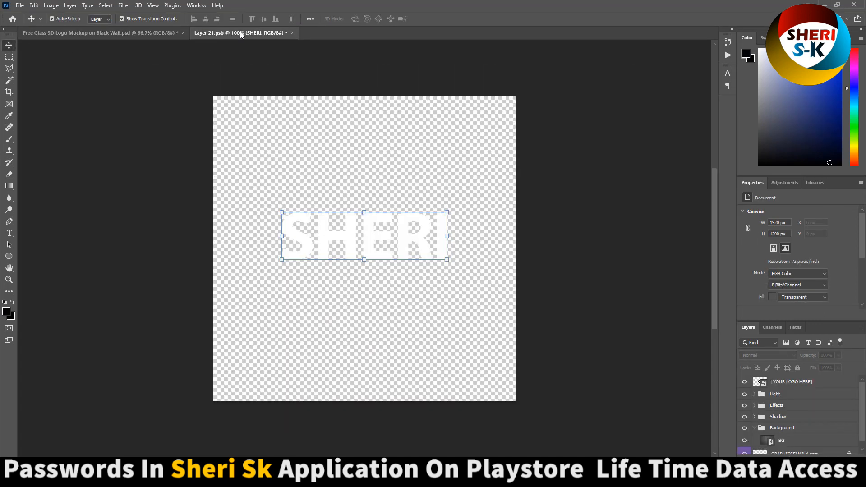
- Draw a white-filled tiger custom shape above the lowered SHERI text in the logo document
click(90, 32)
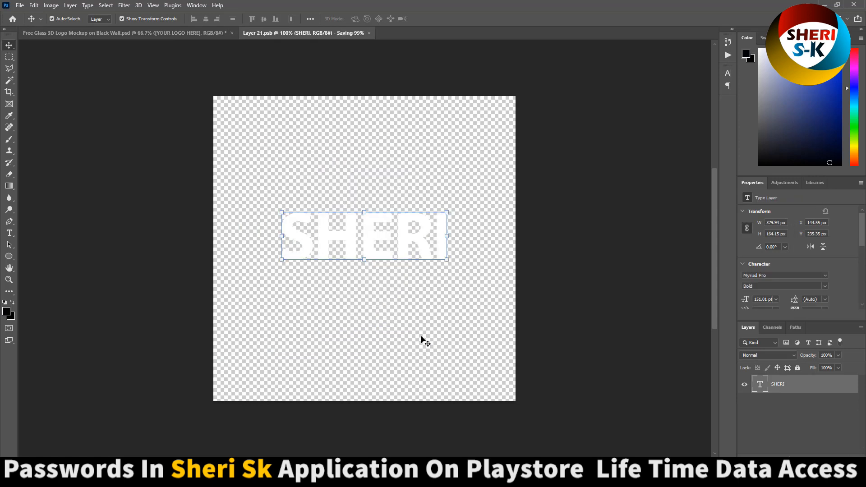
click(126, 32)
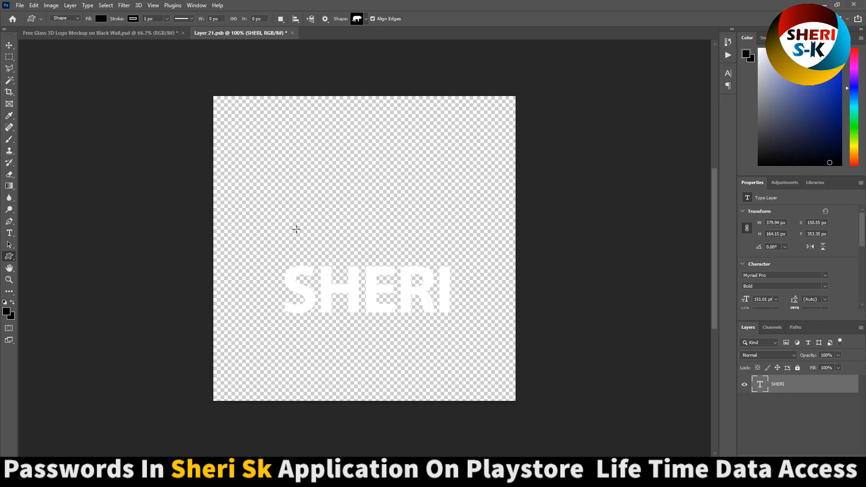
drag(296, 159, 441, 234)
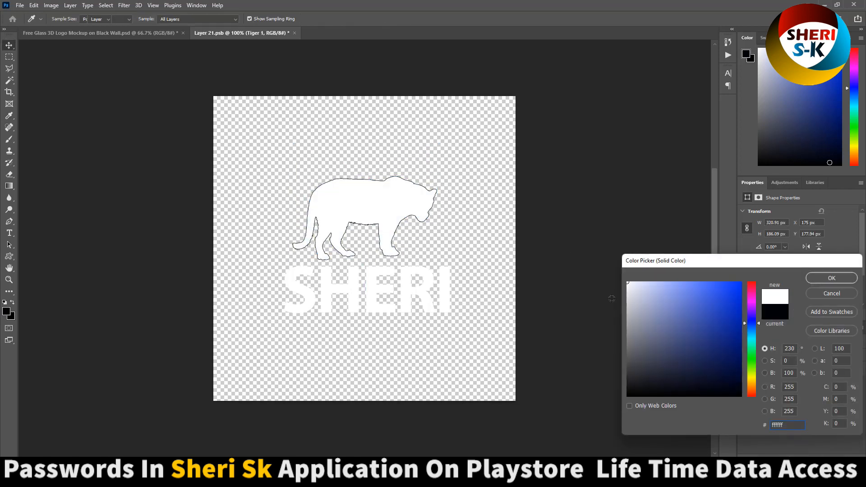
click(832, 277)
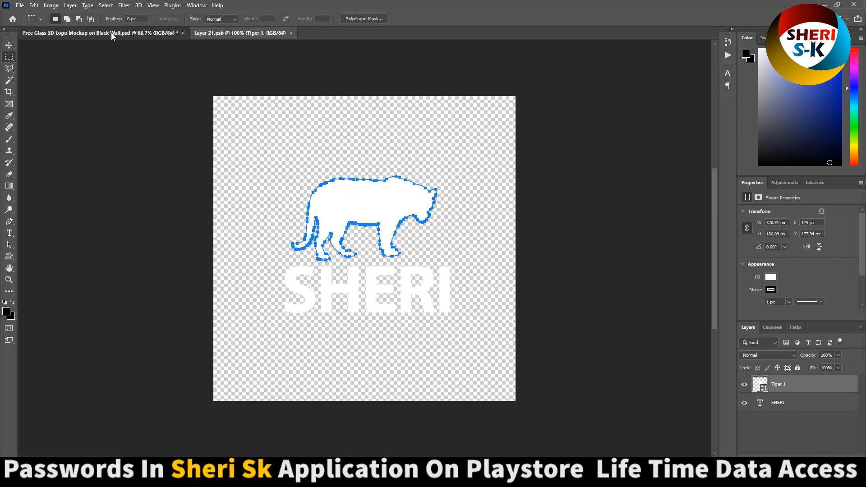
- View the tiger-and-SHERI logo on the wall, close Layer 21.psb and Photoshop, and deselect in File Explorer
click(100, 32)
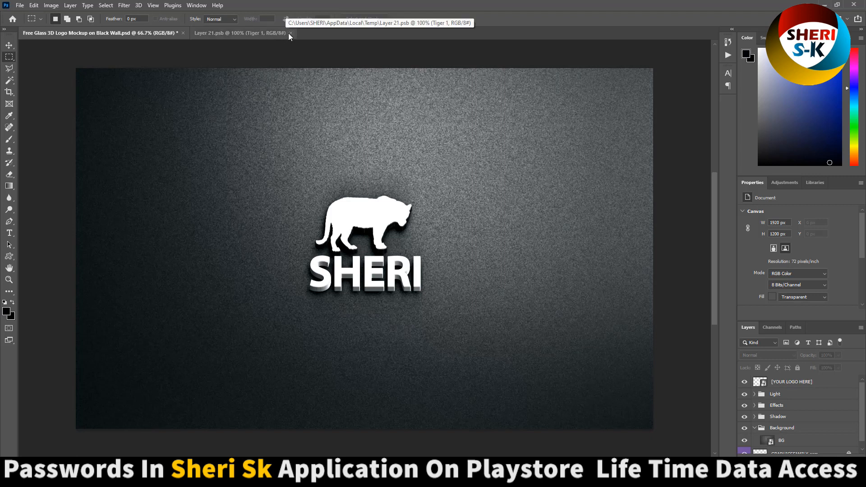
click(291, 34)
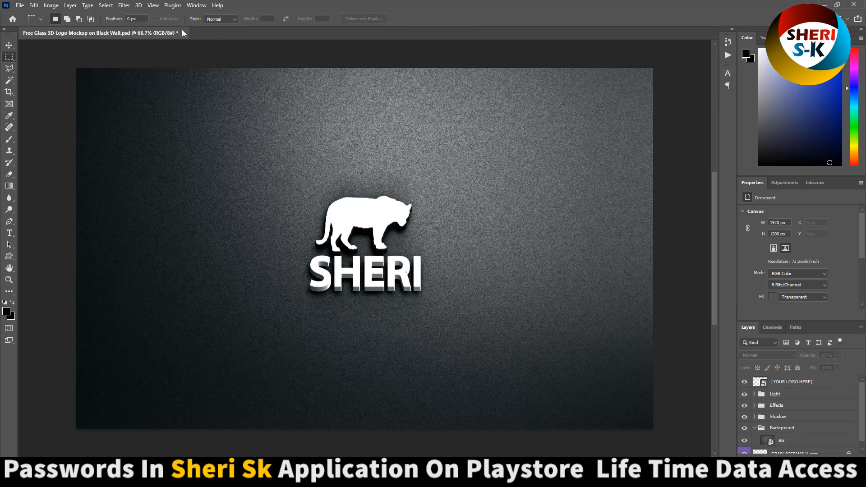
click(183, 33)
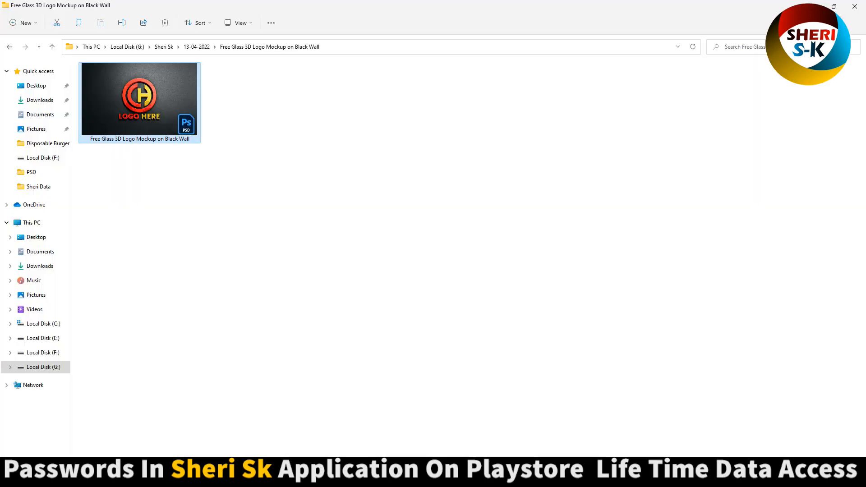
click(403, 379)
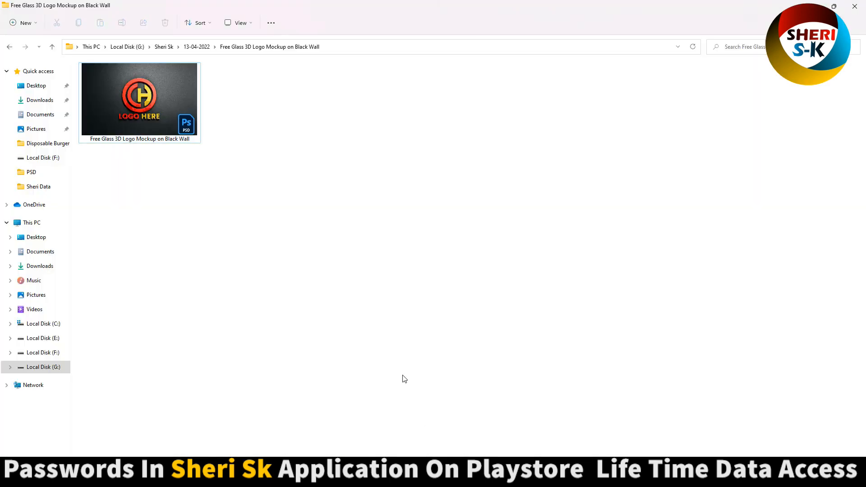